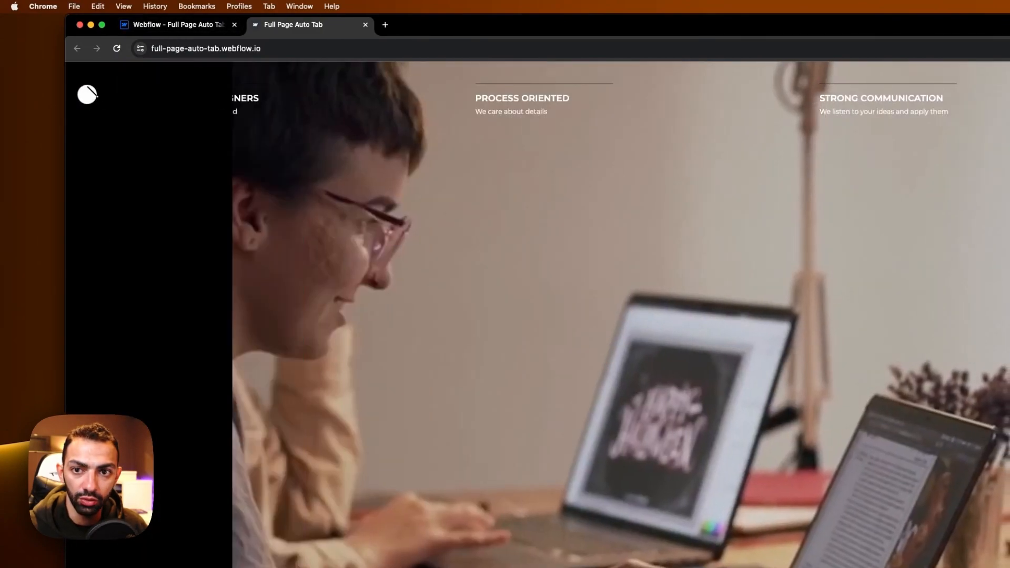
Switch from the live auto-tab site back to the Webflow designer tab
left_click(173, 25)
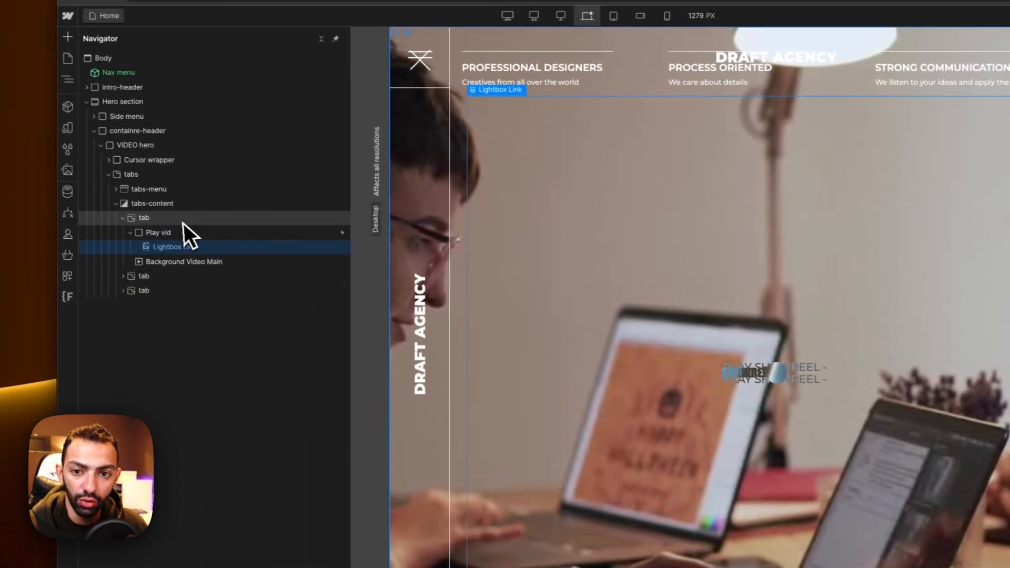
Verify the tabs wrapper is 100 VW by 100 VH, then select the first tab-link
left_click(139, 174)
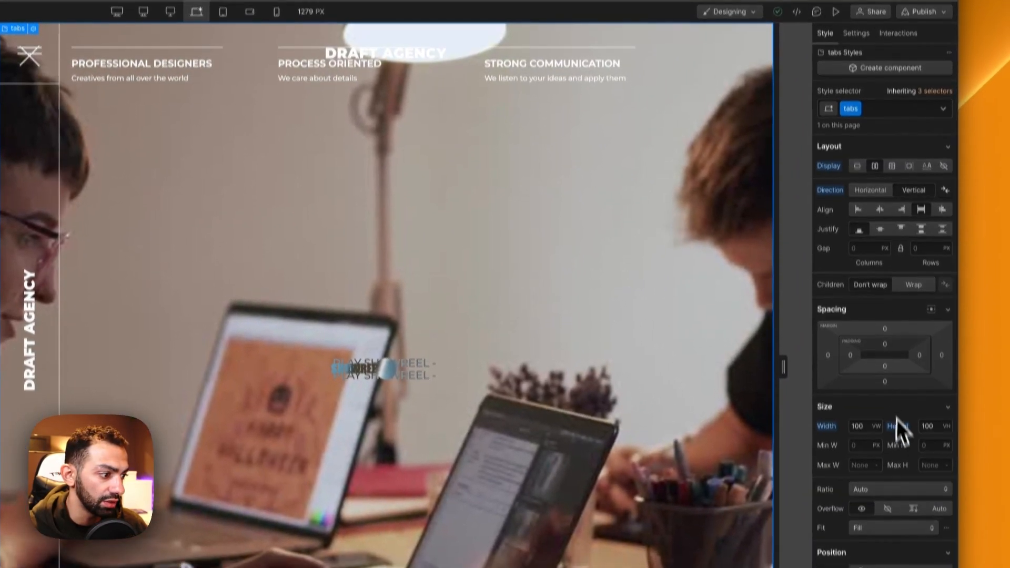
scroll("down", 3)
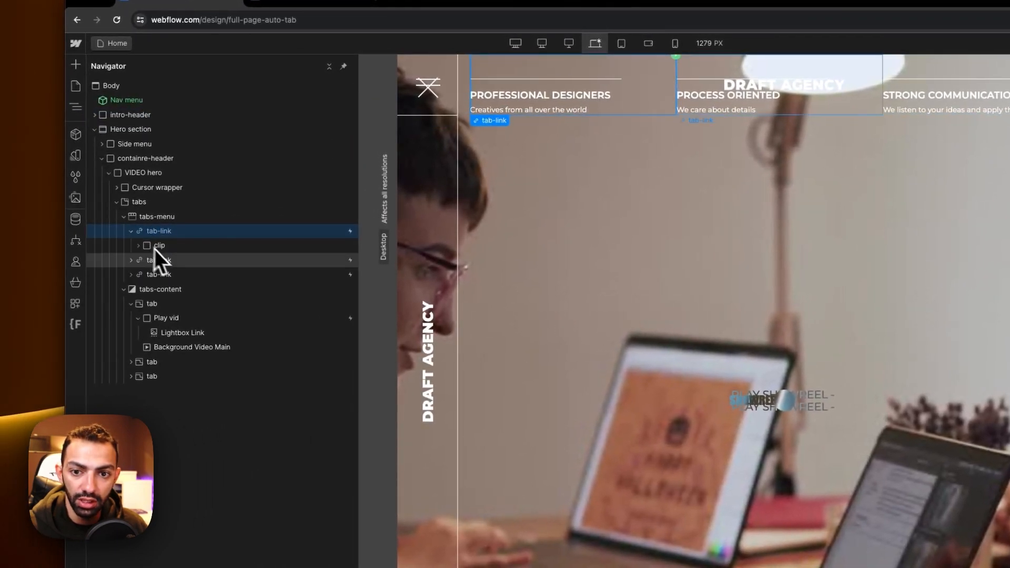
left_click(140, 245)
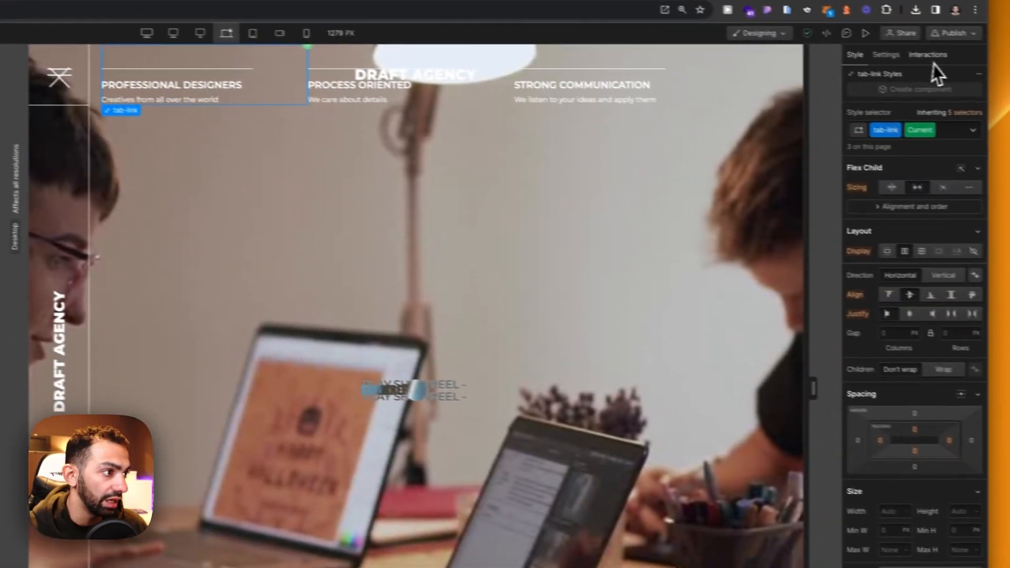
Give the tab-link animation a 5-second linear width growth to 100%
left_click(928, 55)
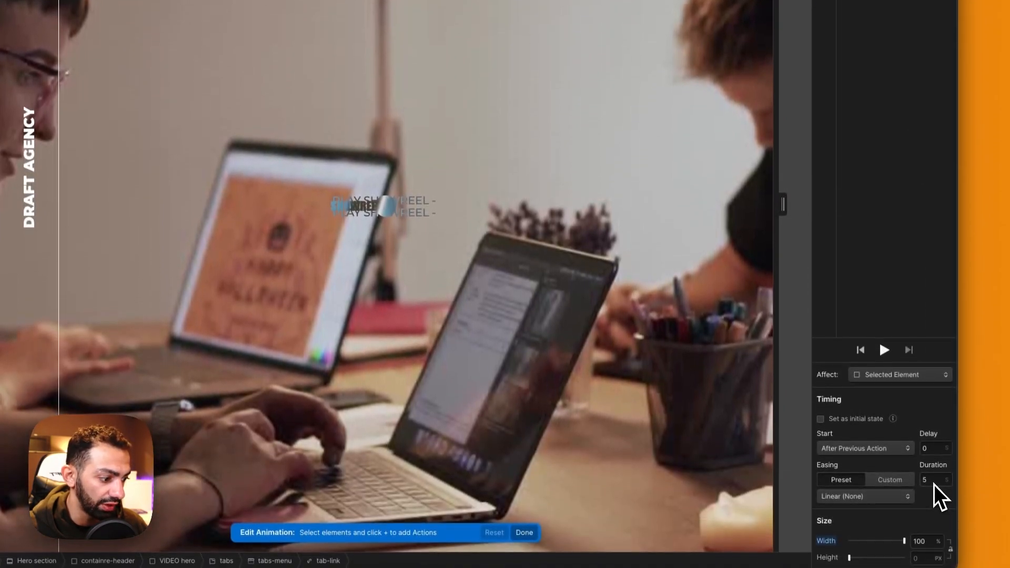
left_click(884, 350)
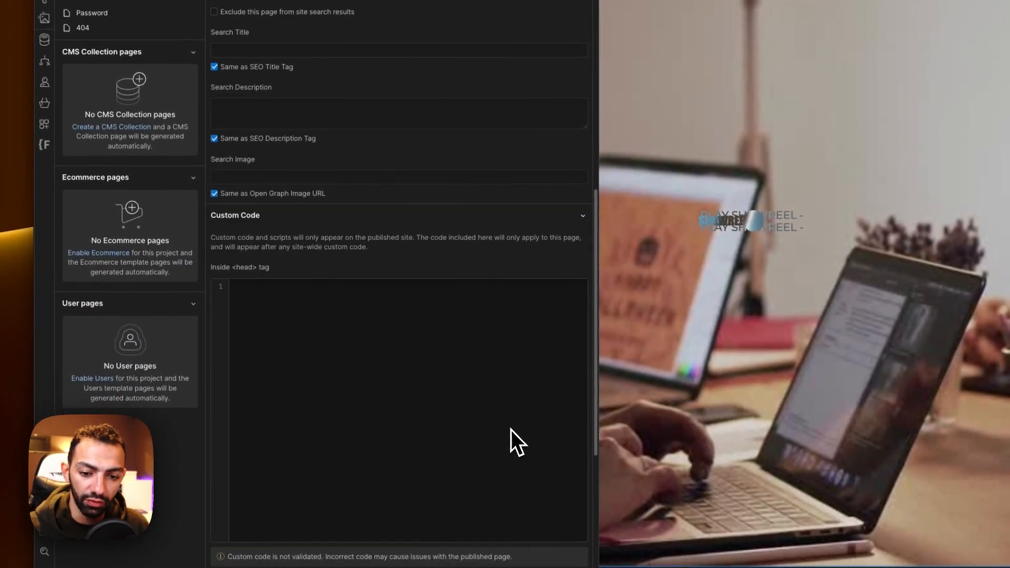
Inspect the auto-rotator script's tabs-menu and tab-link class names and its timeout value
scroll("down", 3)
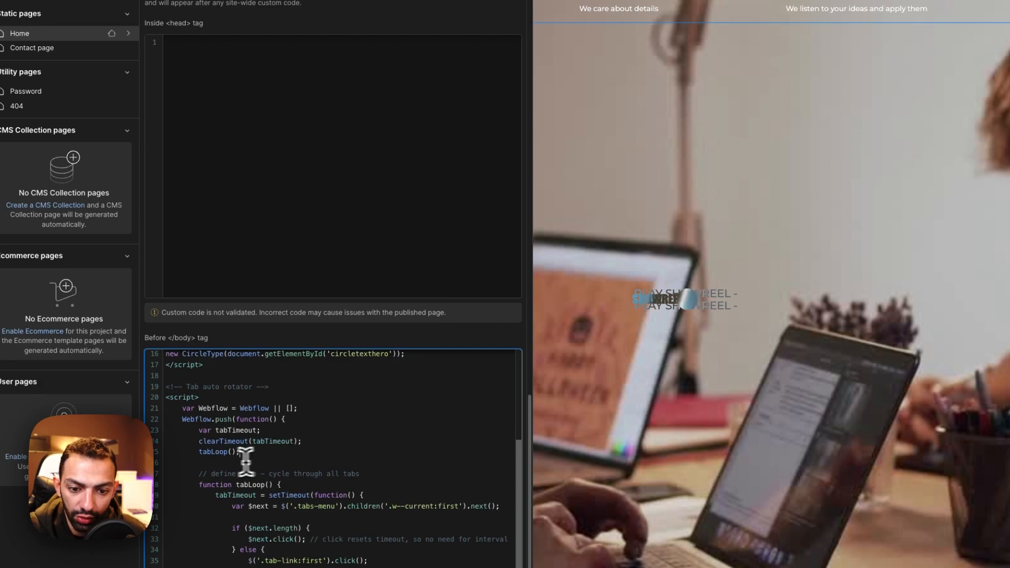
scroll("down", 3)
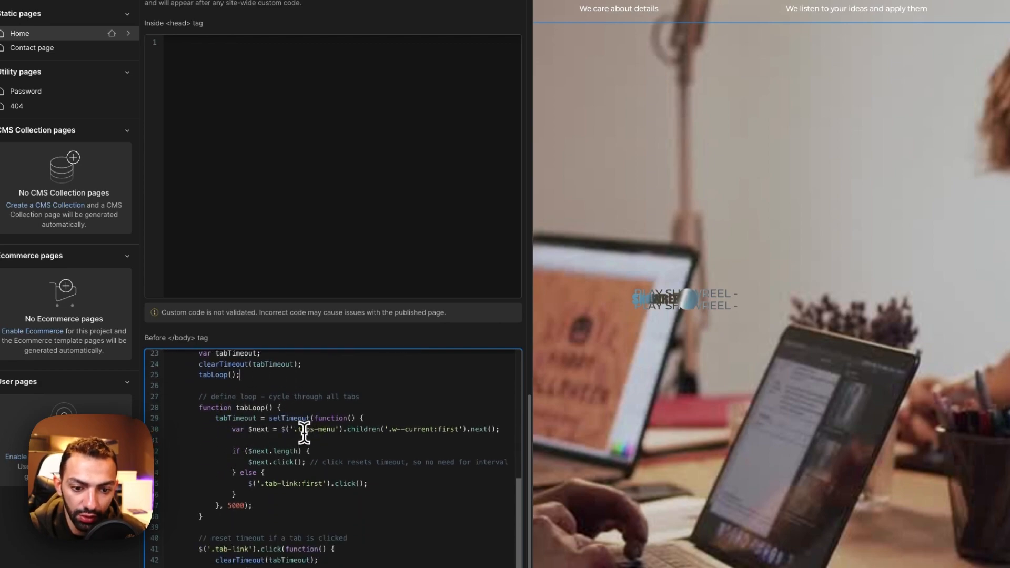
double_click(312, 429)
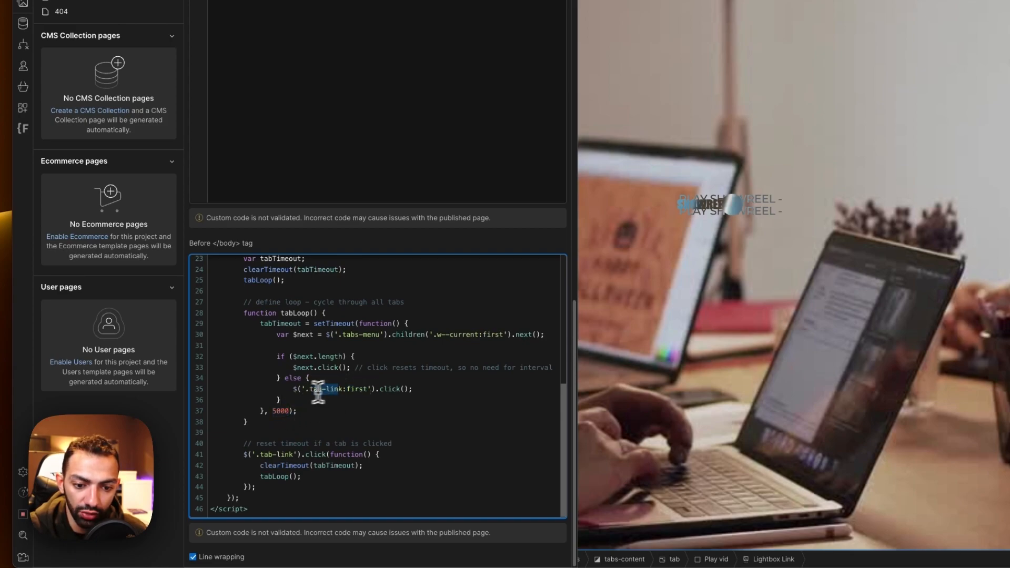
left_click_drag(308, 388, 369, 388)
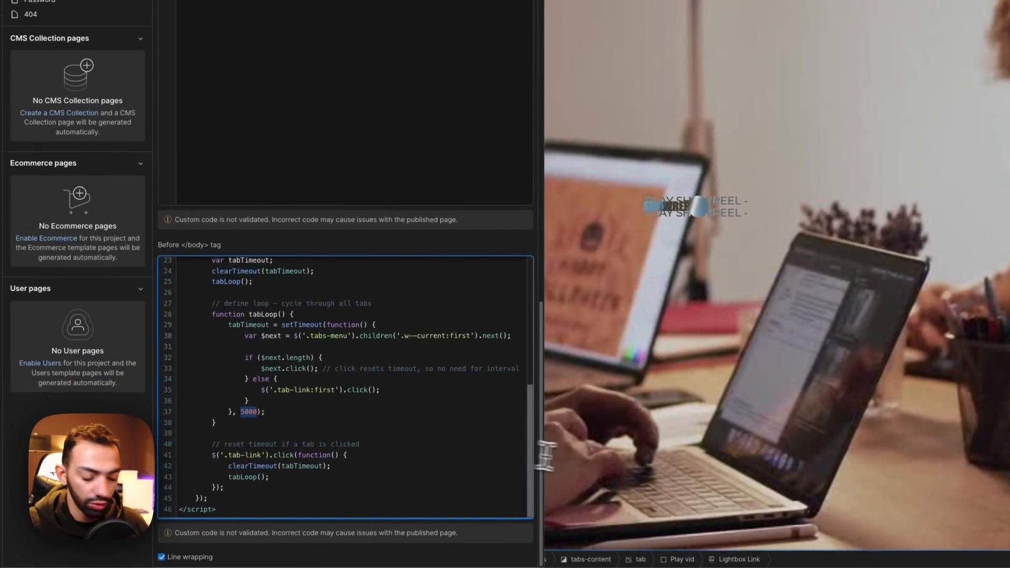
type("3000")
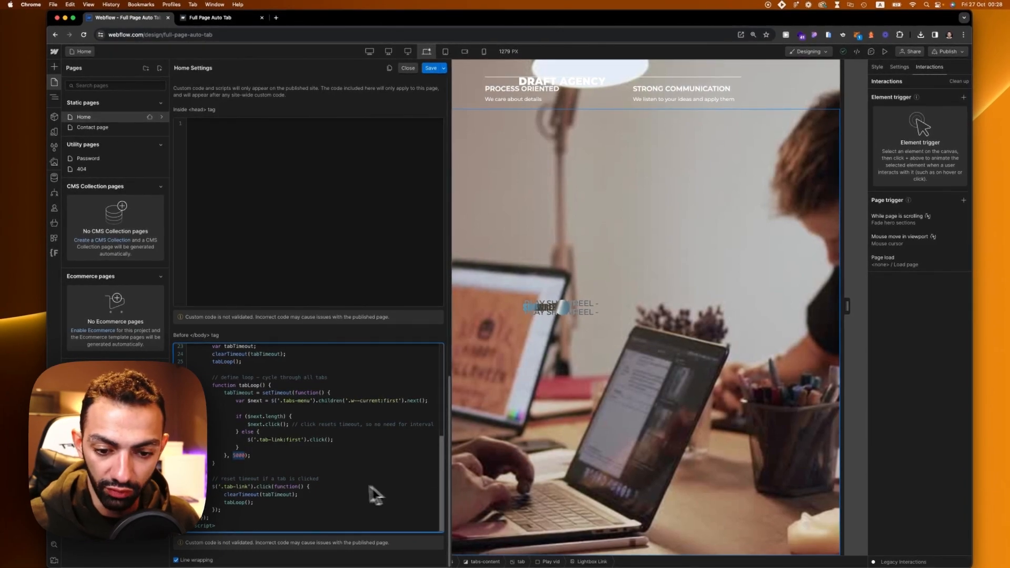
Publish the site to webflow.io, watch the live hero change tabs, then return
type("20000")
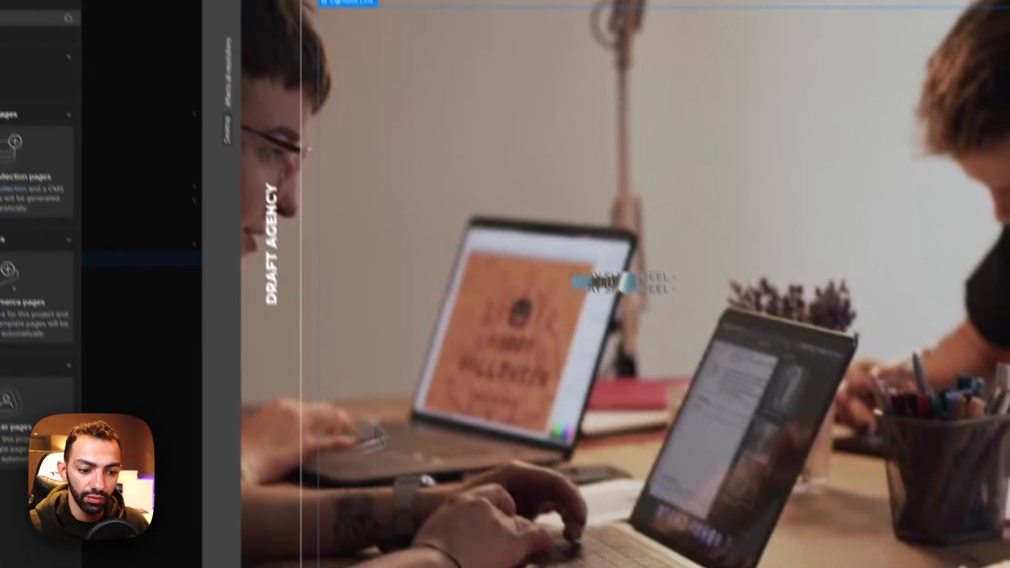
left_click(924, 44)
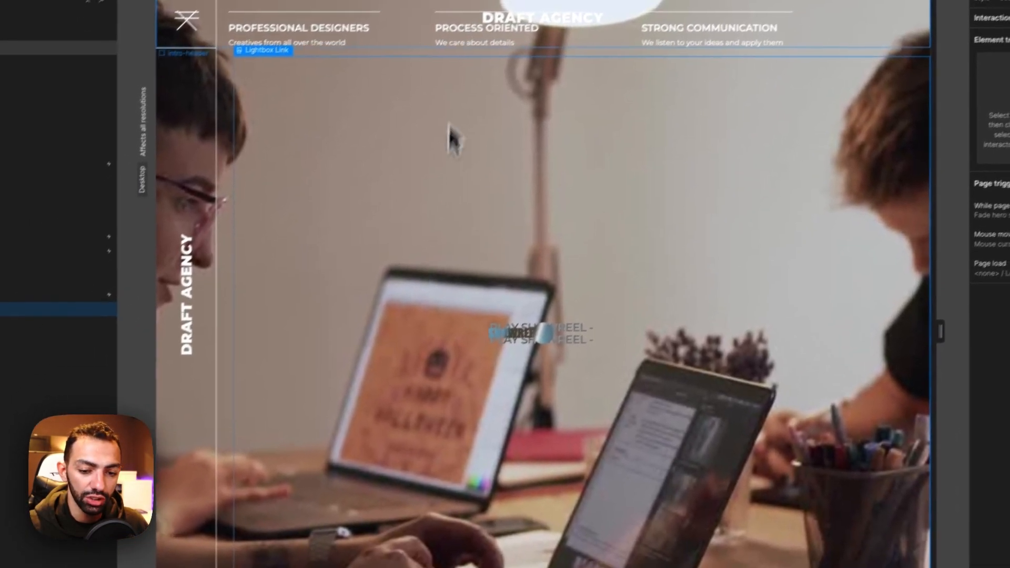
left_click(932, 59)
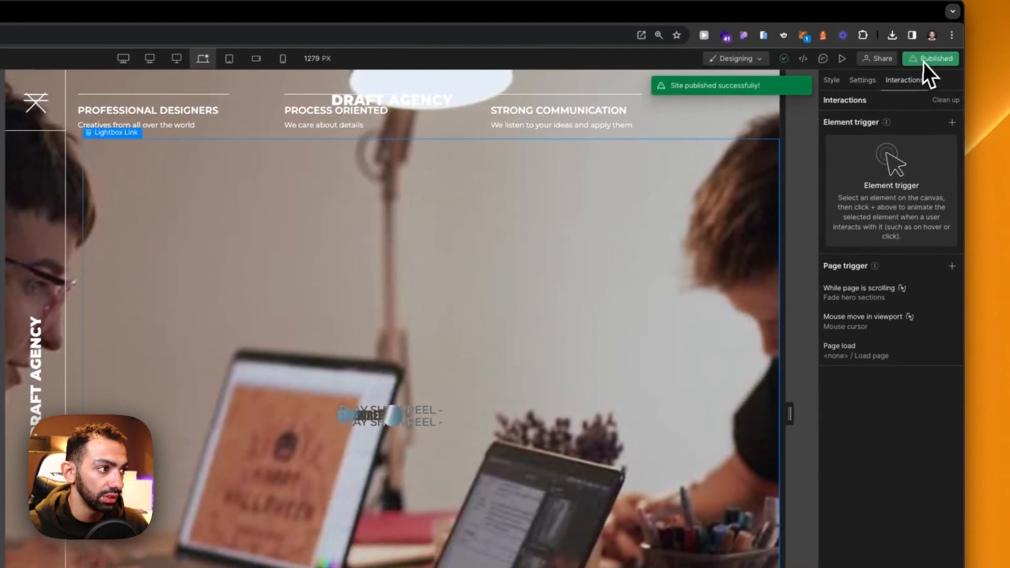
left_click(932, 58)
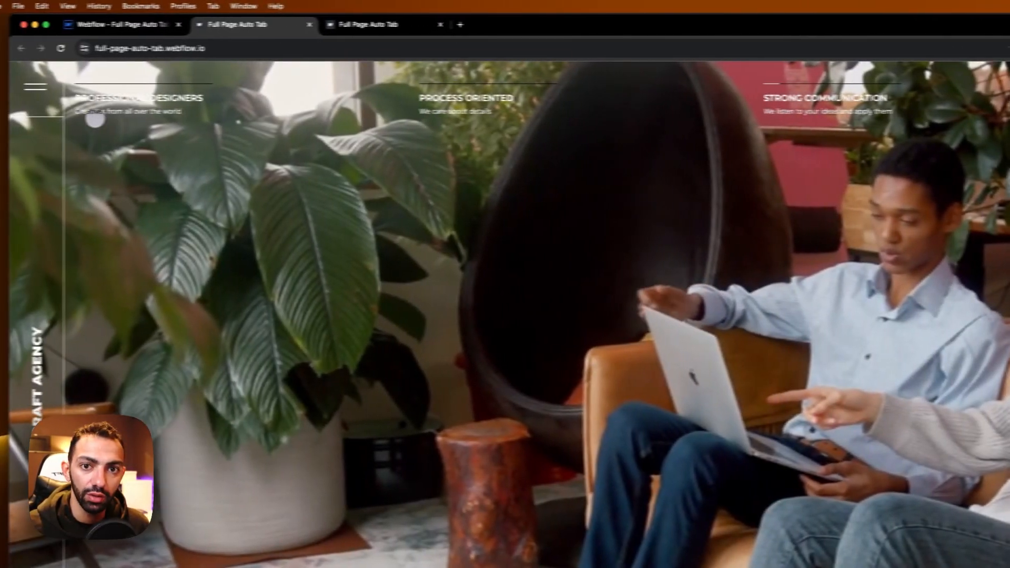
left_click(121, 24)
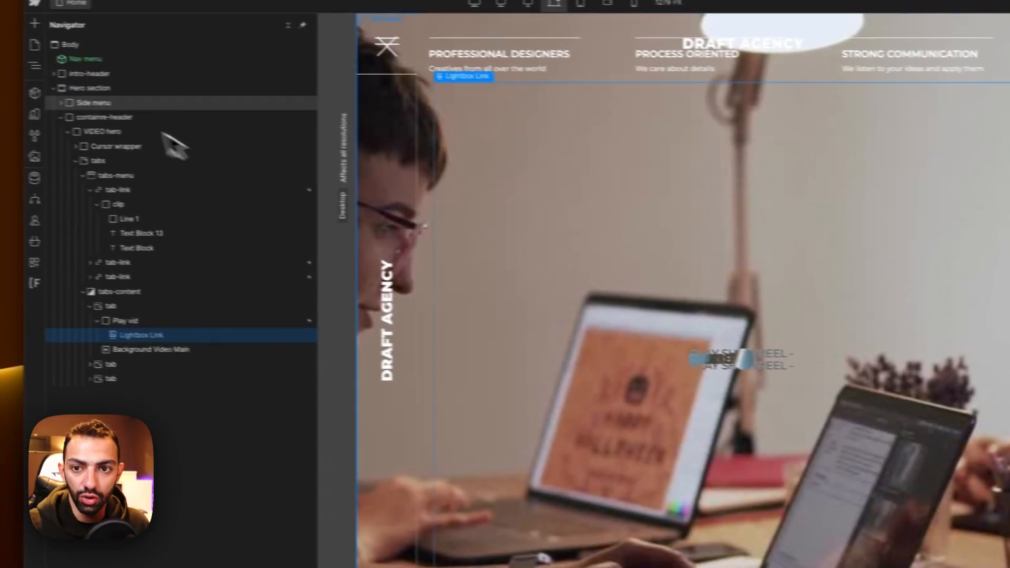
Scroll Home page settings to the Before </body> auto-rotator script with its 5000 ms timeout
left_click(75, 51)
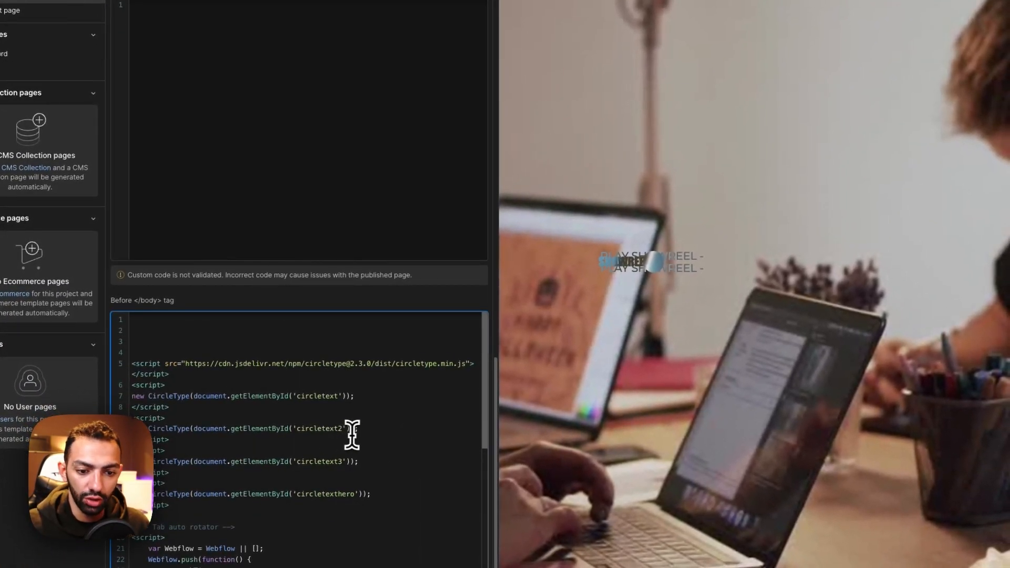
scroll("down", 3)
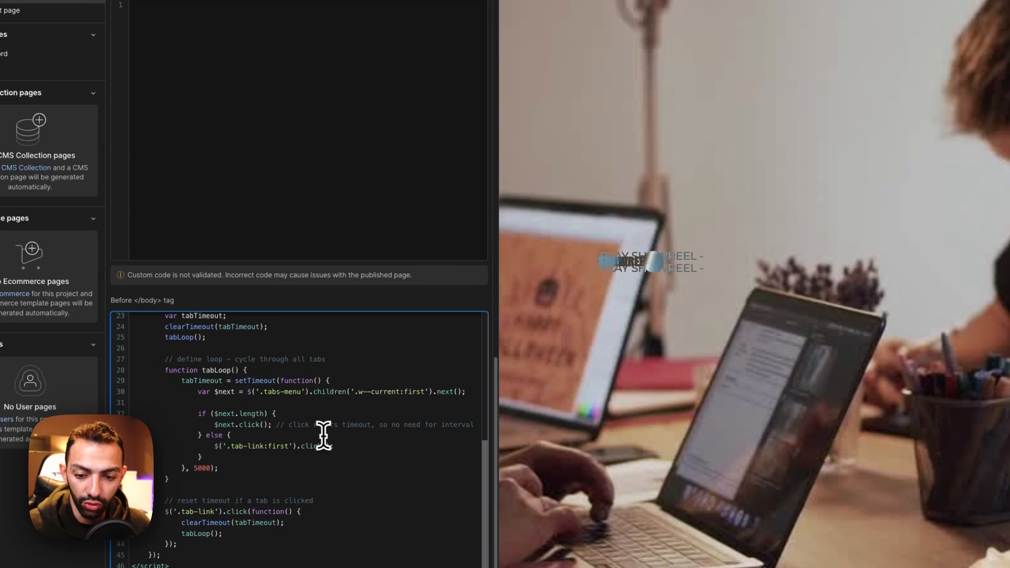